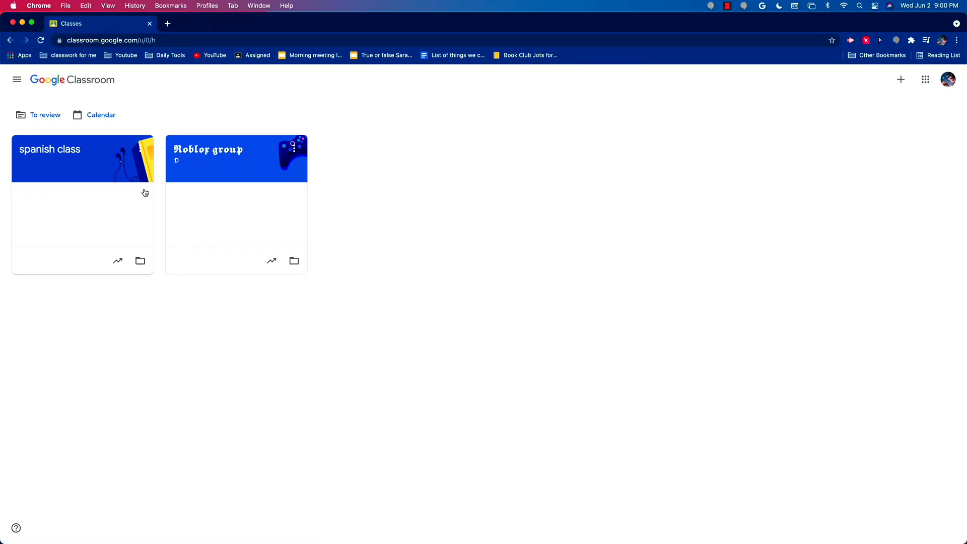
mouse_move(216, 154)
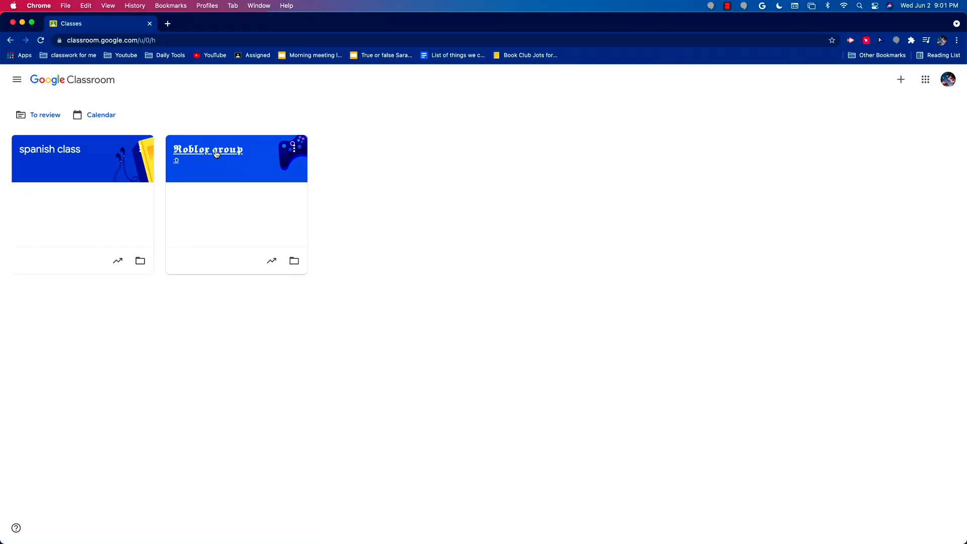
- Open the Roblox group class from the Classroom home page
click(208, 151)
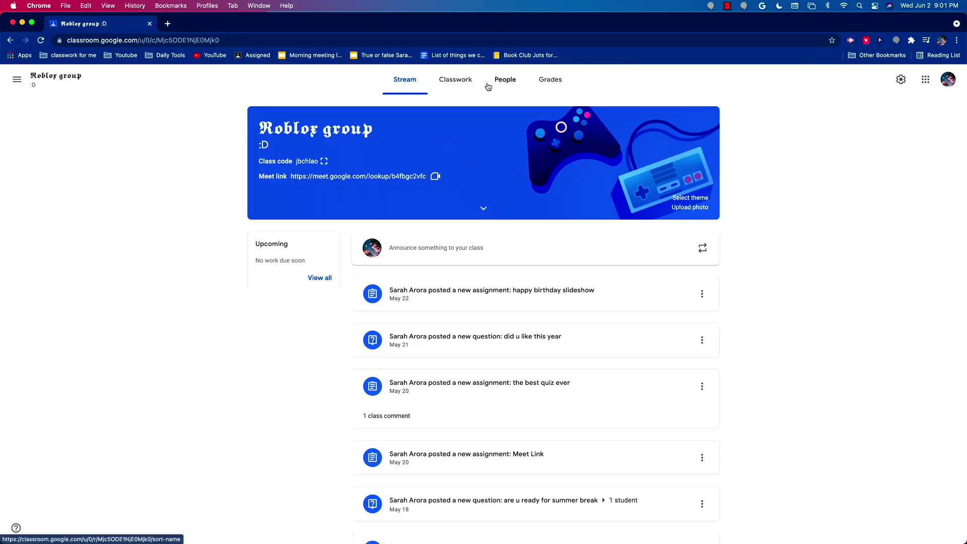
- Show the Roblox group's People list and the second student's options menu
click(505, 79)
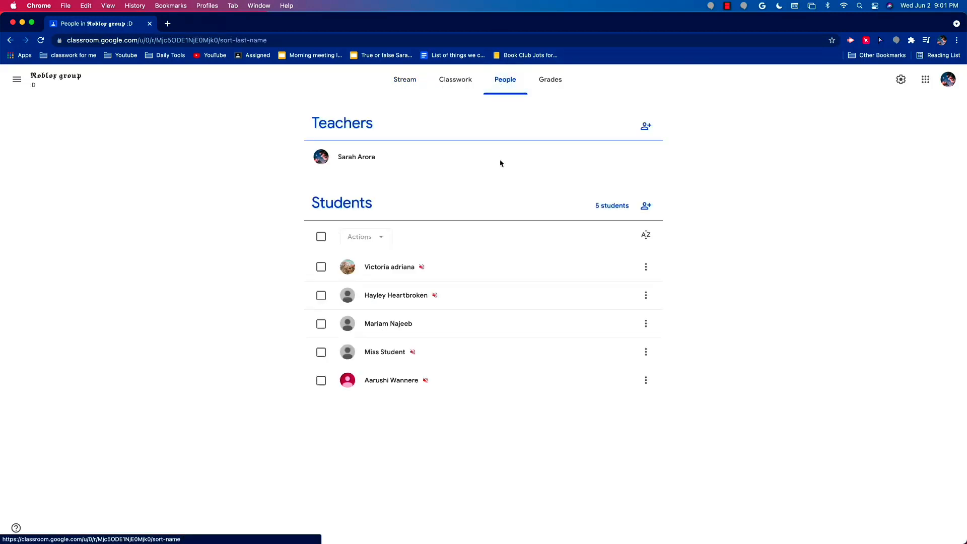
mouse_move(447, 309)
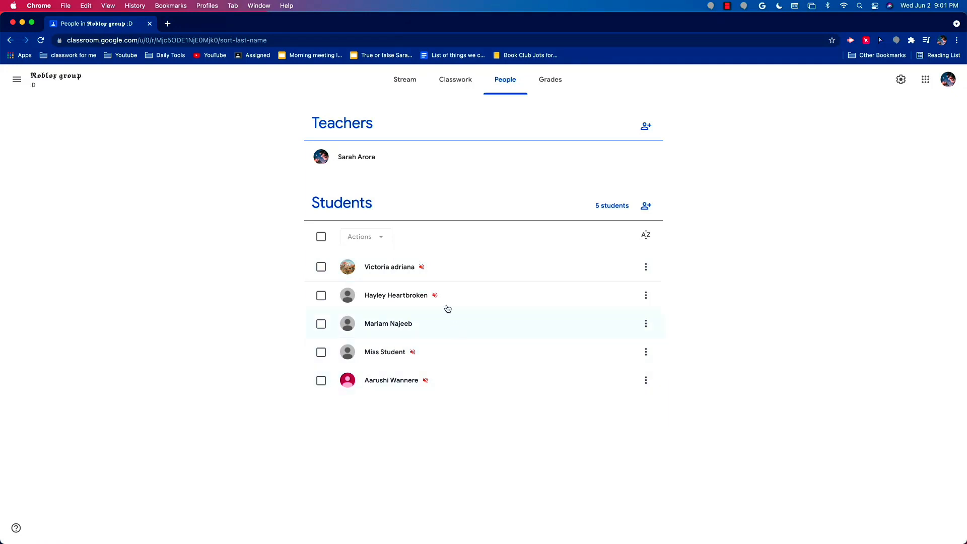
mouse_move(479, 346)
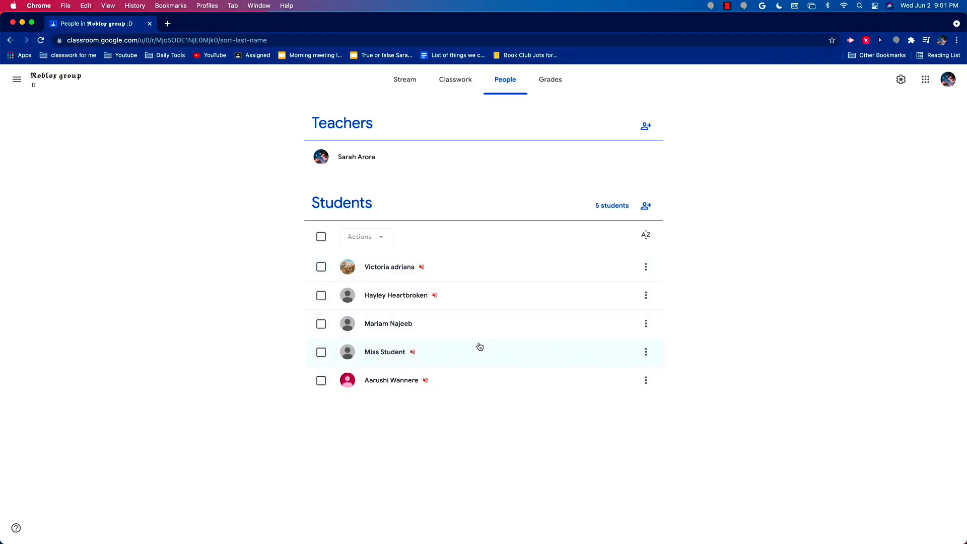
click(645, 296)
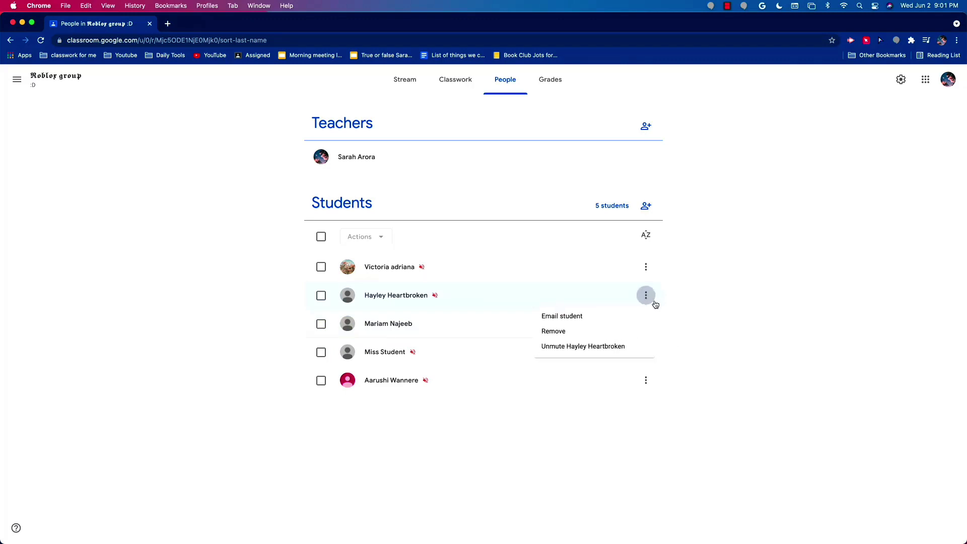
mouse_move(560, 316)
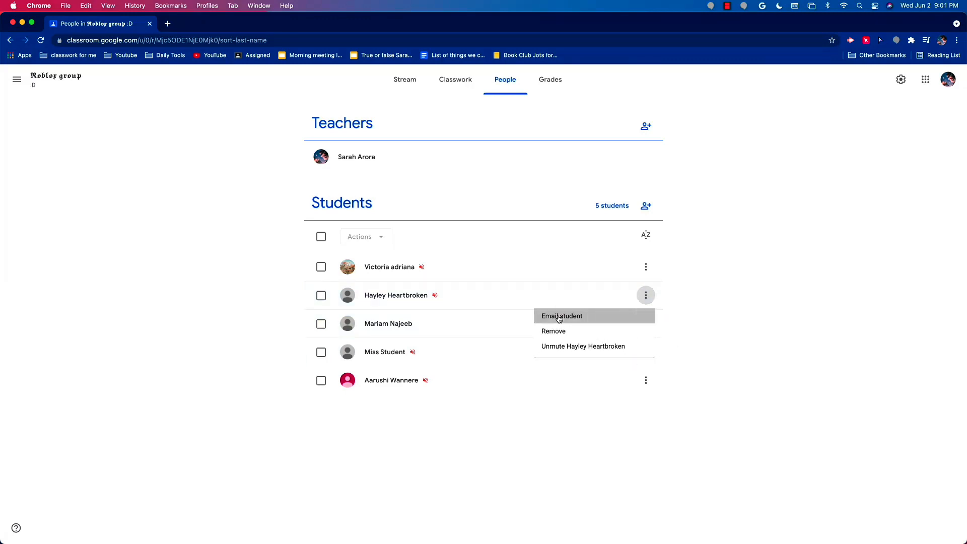
click(561, 316)
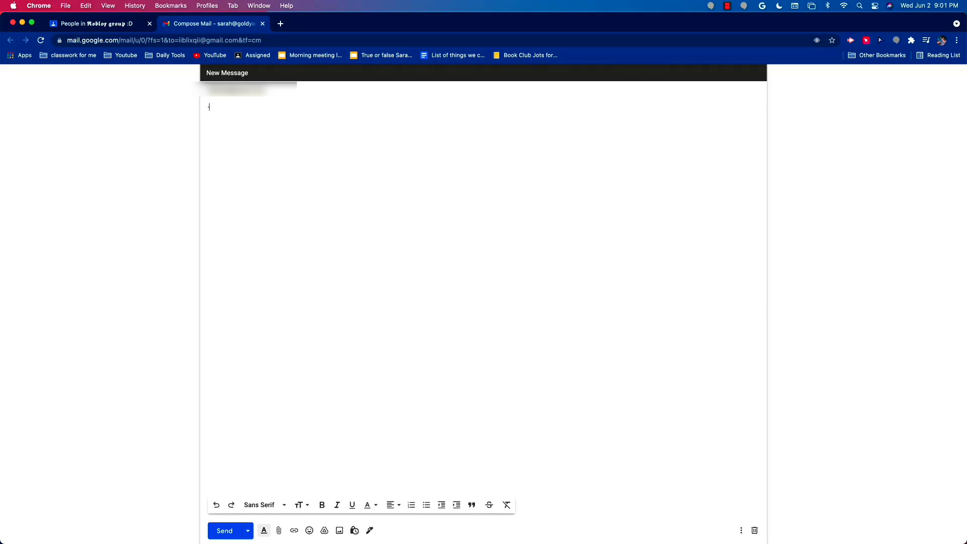
text(you did not finish the Roblox assignment if you mind please turn it in soon)
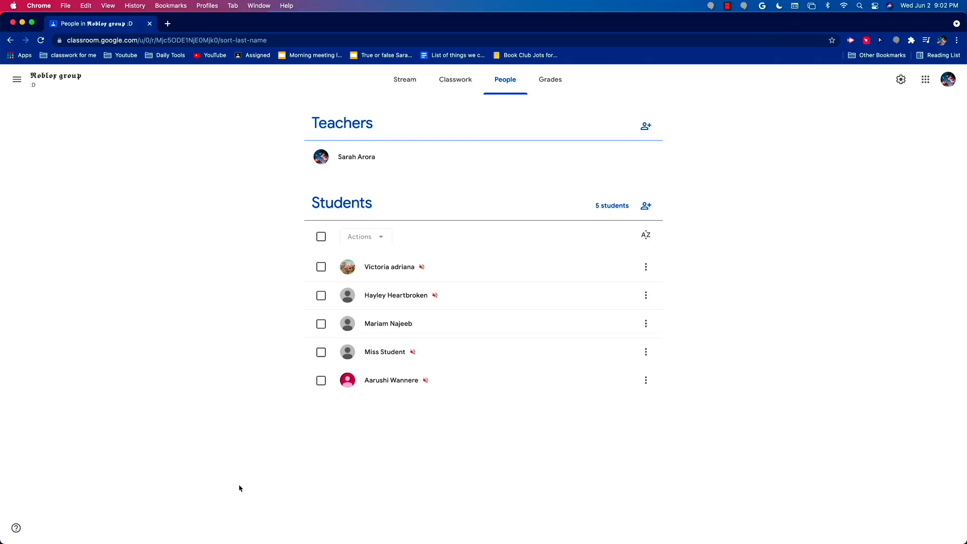
mouse_move(411, 288)
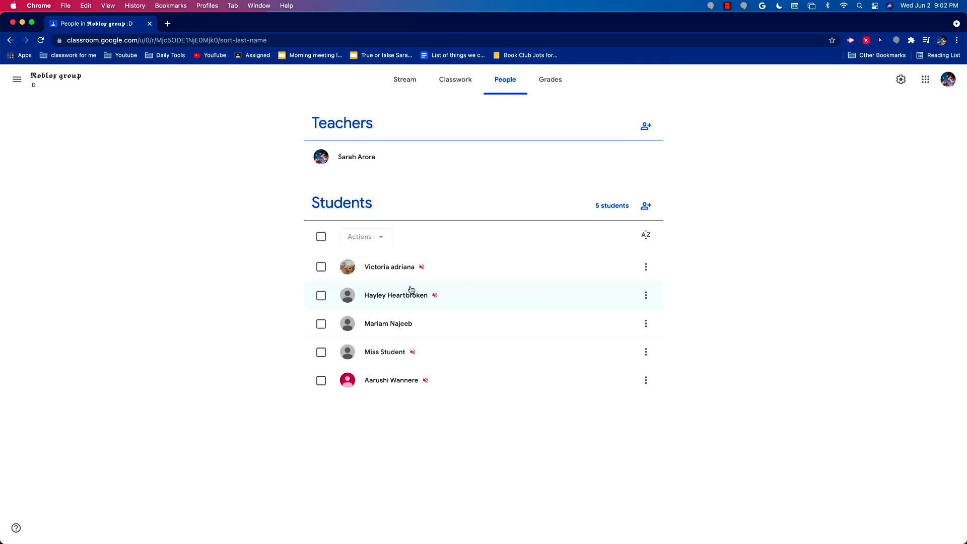
mouse_move(292, 280)
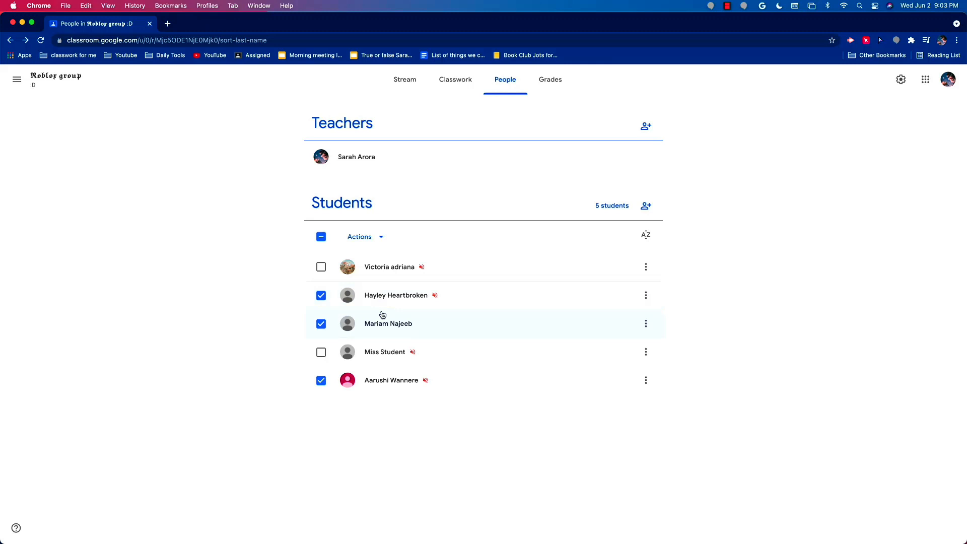
- Select all five students with the select-all checkbox and show the Actions menu
click(320, 380)
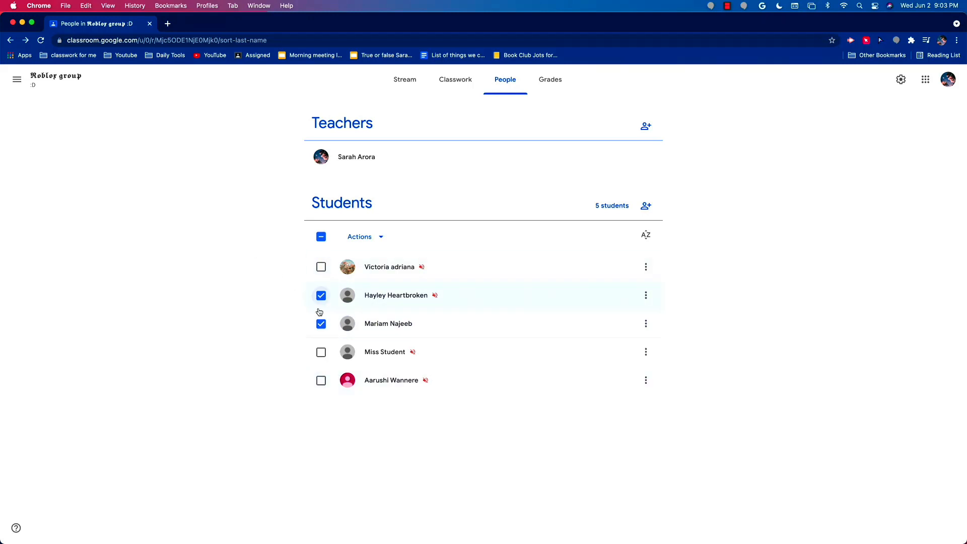
click(321, 237)
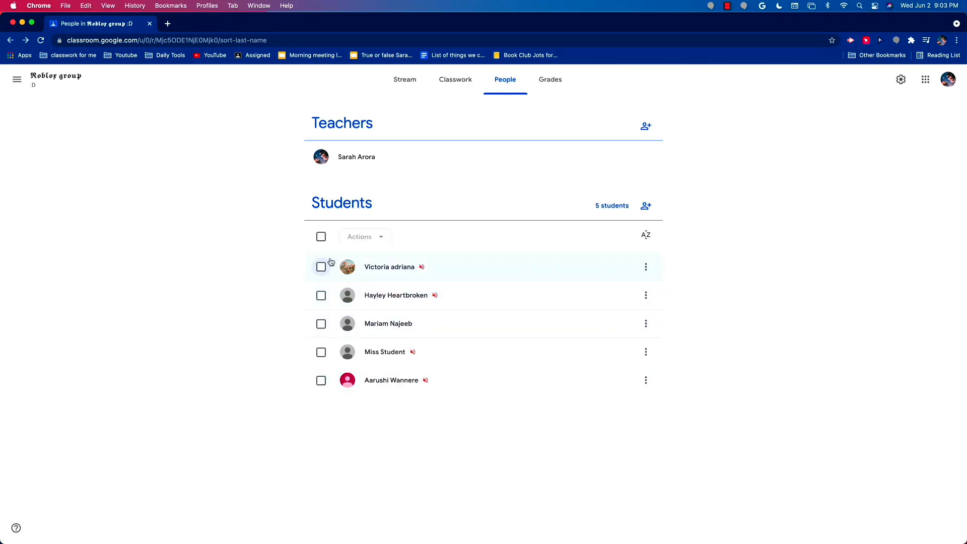
click(321, 237)
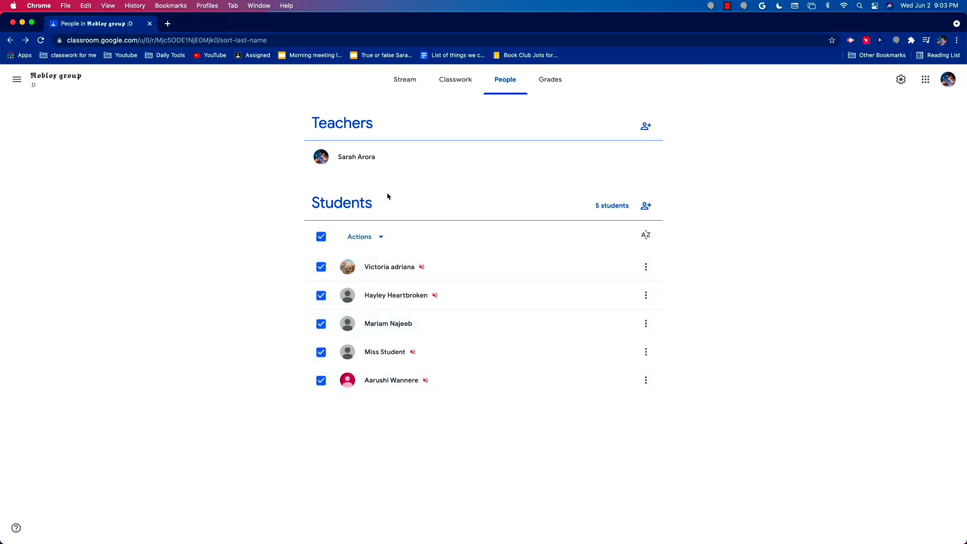
click(364, 237)
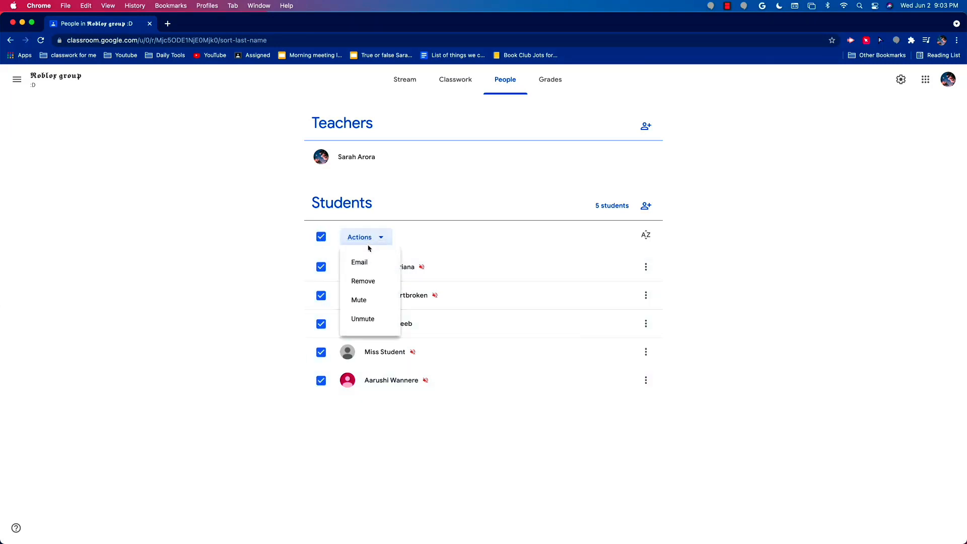
- Email the selected students, typing a goodbye note hoping they had a great school year
click(359, 262)
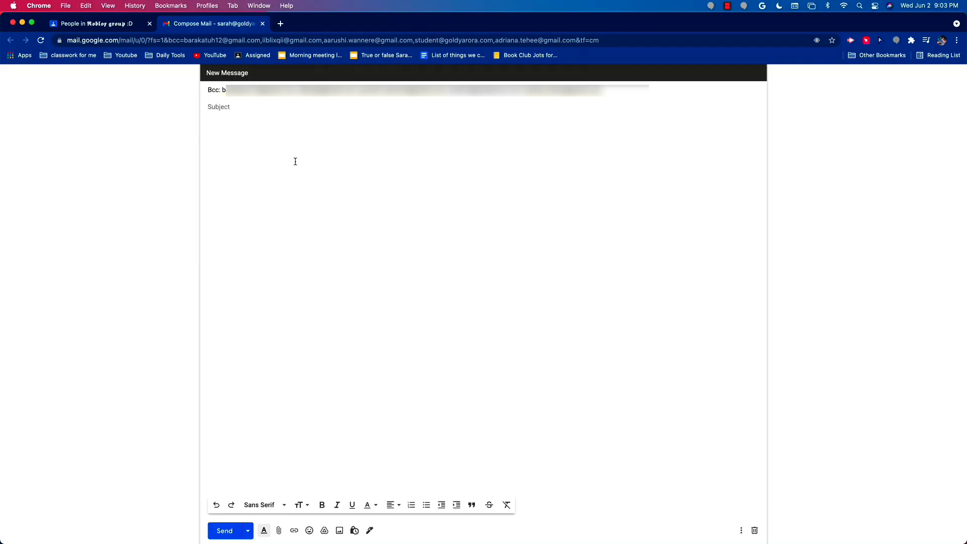
text(Hope you guys all had a great great school year hopefully we can talk to each other some other time well I hope you enjoy this year bye)
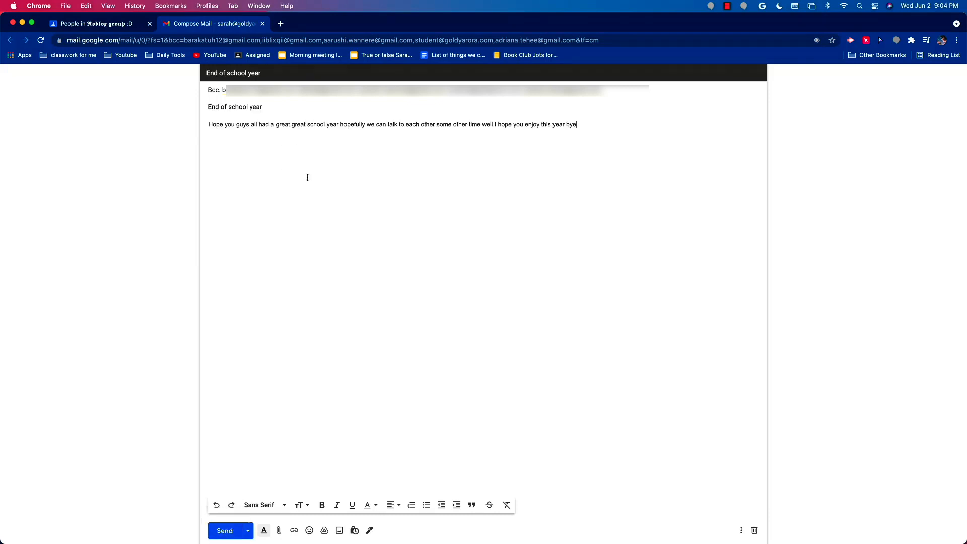